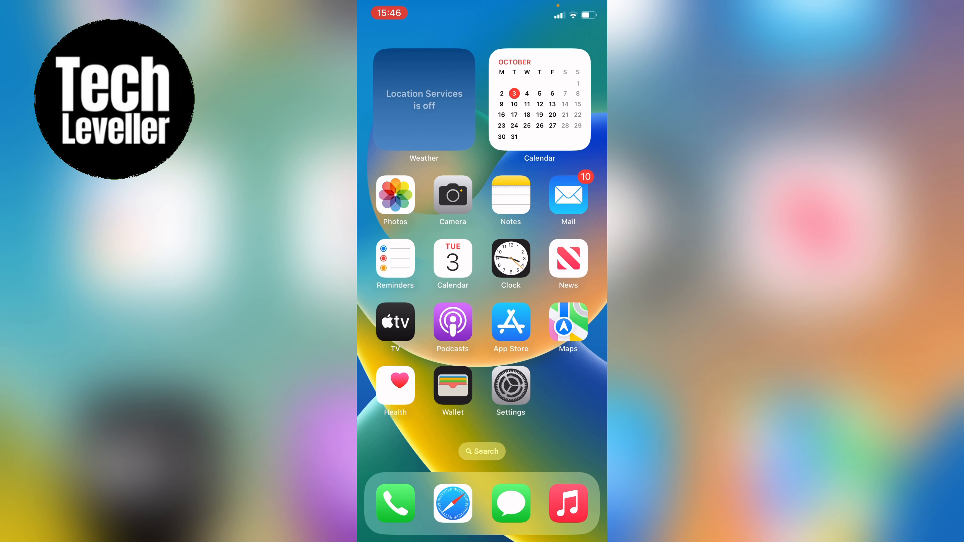
Step: Go into Settings and bring the Home Screen & App Library row into view
left_click(510, 381)
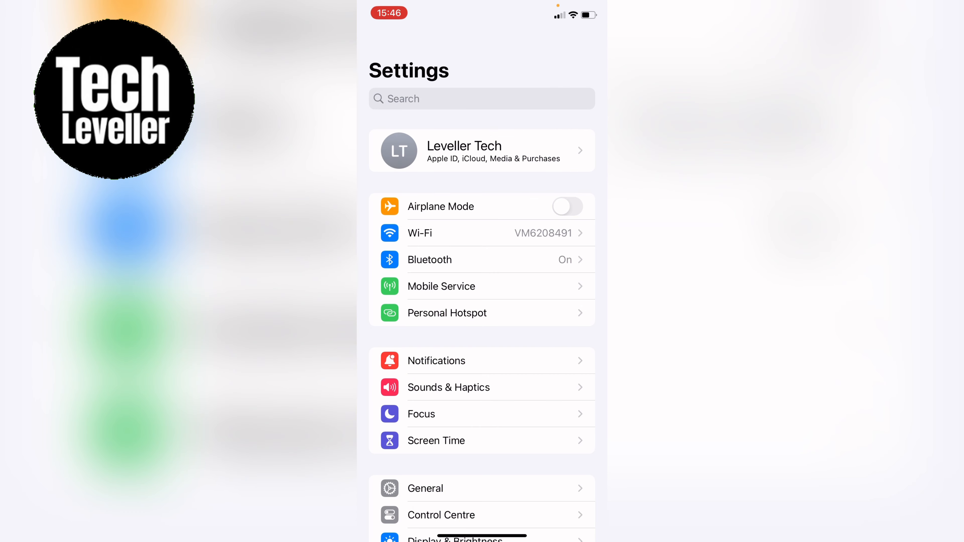
scroll("down", 3)
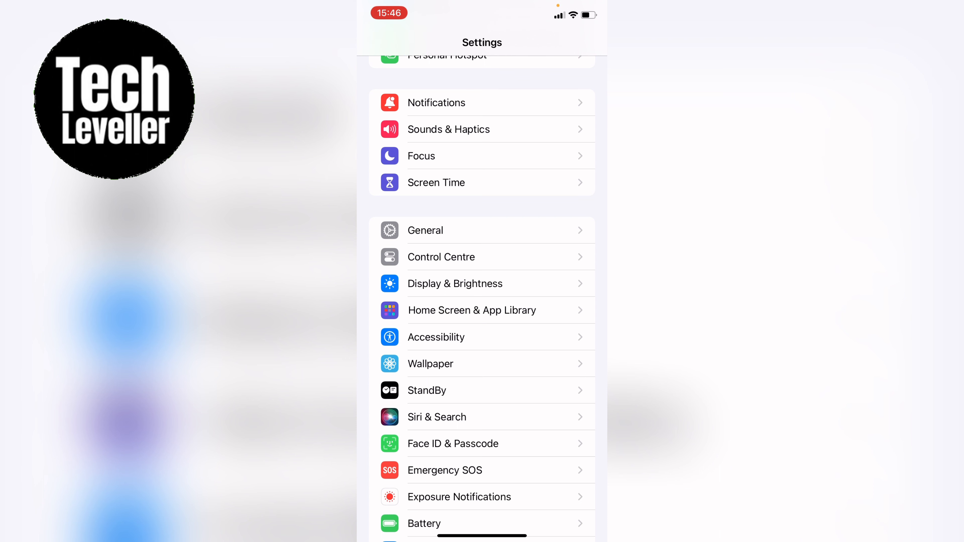
Step: In Home Screen & App Library, switch off Show on Home Screen under Search
left_click(471, 310)
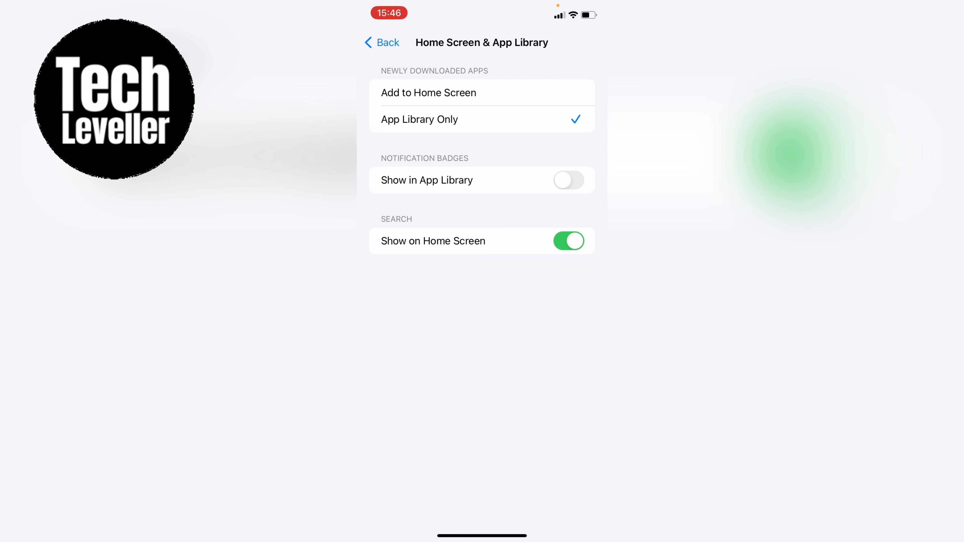
left_click(567, 240)
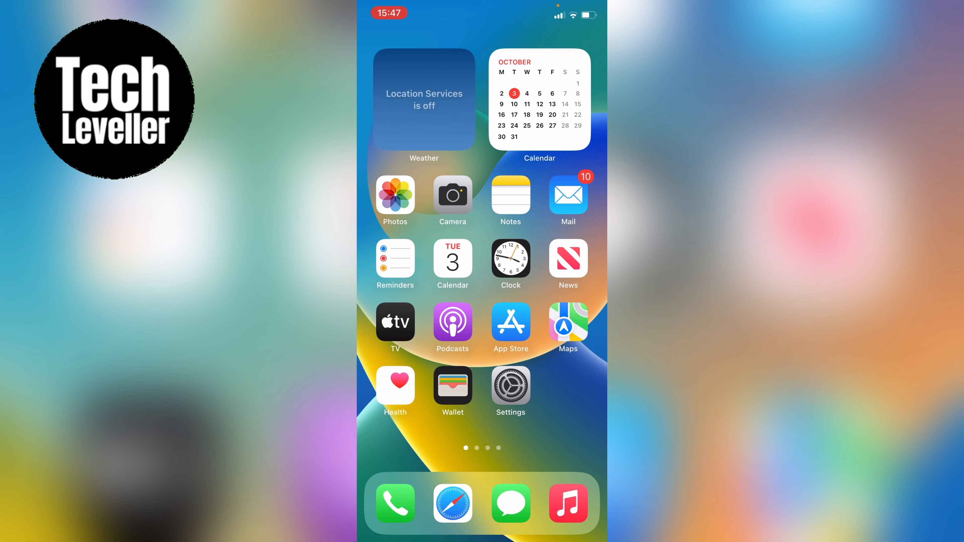
Step: Swipe to the second page of apps, page dots showing in place of the Search pill
scroll("left", 3)
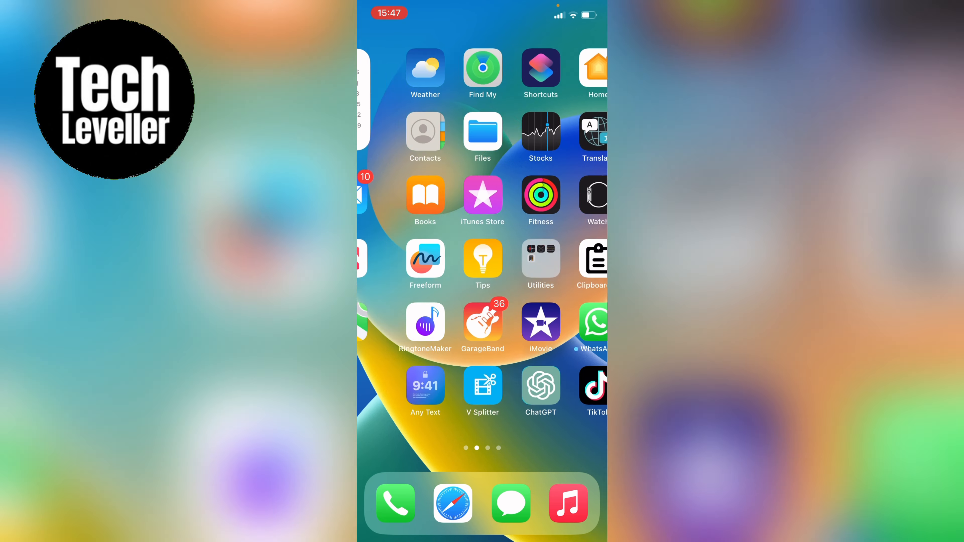